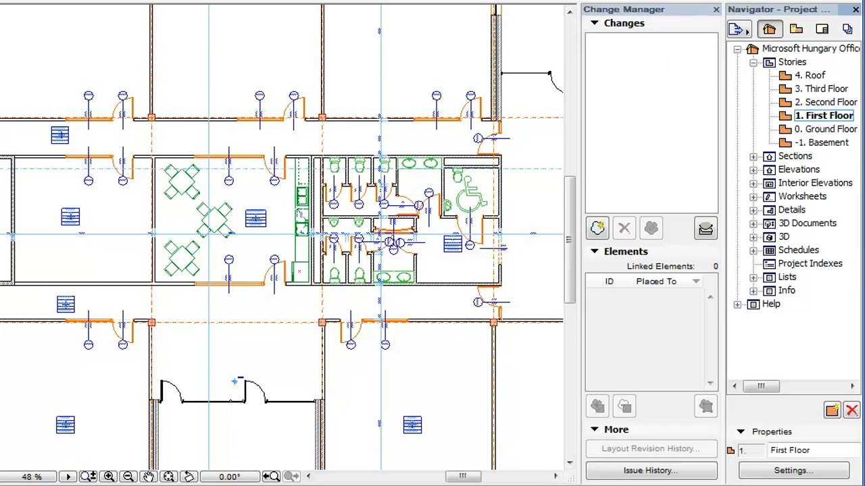
pyautogui.moveTo(529, 61)
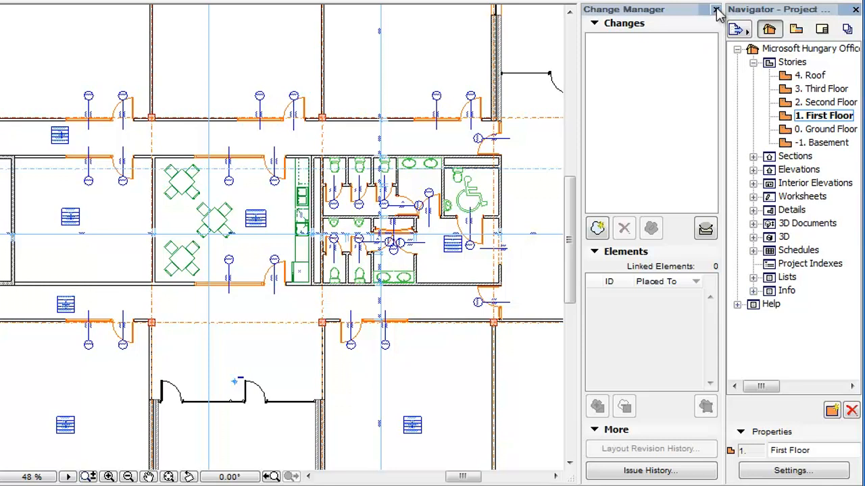
# Step: Hide the Change Manager palette and bring it back from the Window menu
pyautogui.click(716, 10)
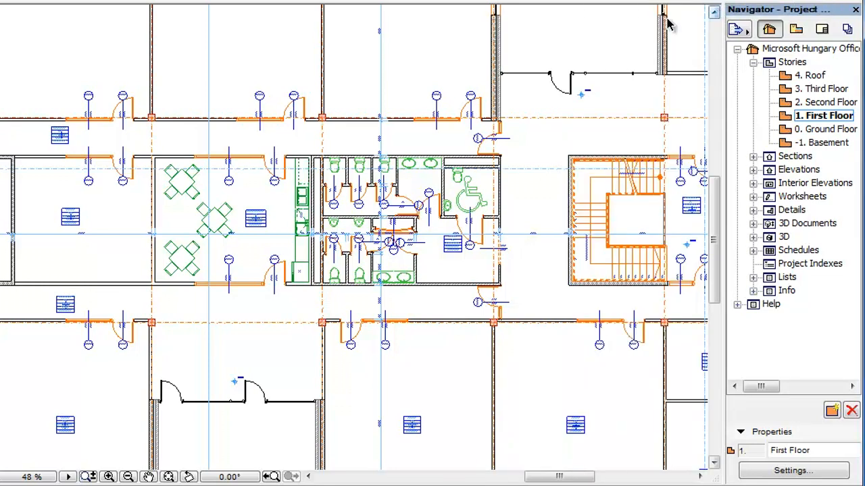
pyautogui.moveTo(672, 52)
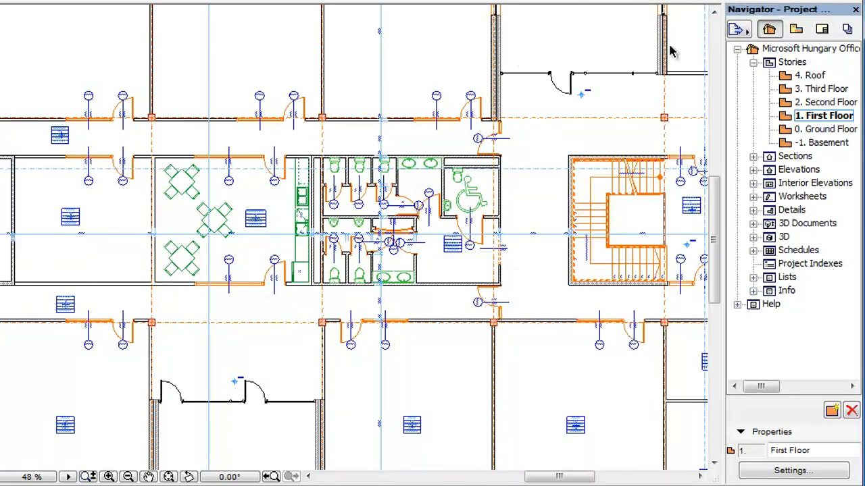
pyautogui.click(738, 30)
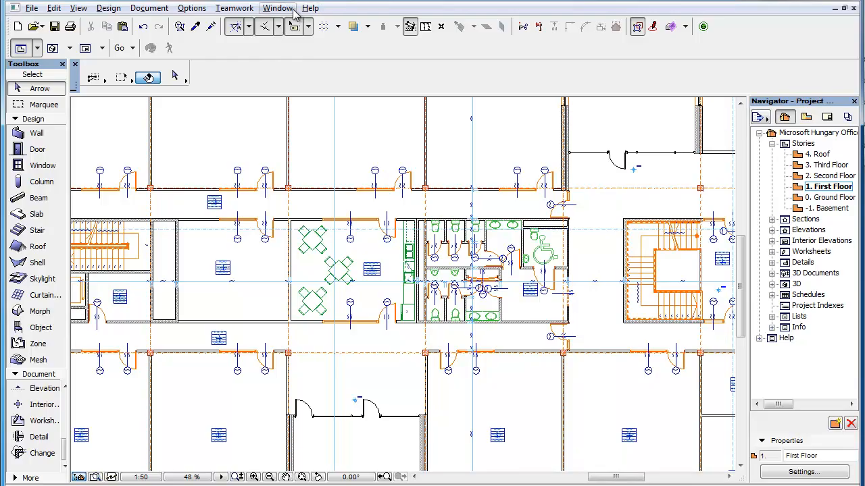
pyautogui.click(278, 8)
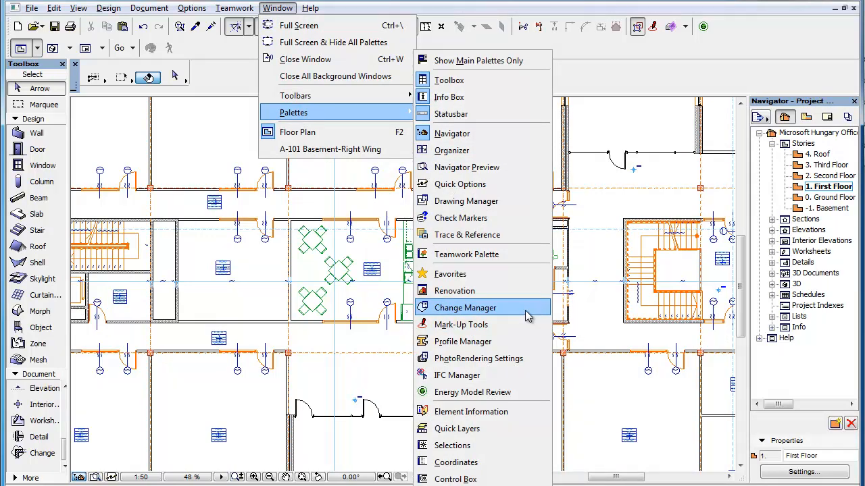
pyautogui.click(465, 308)
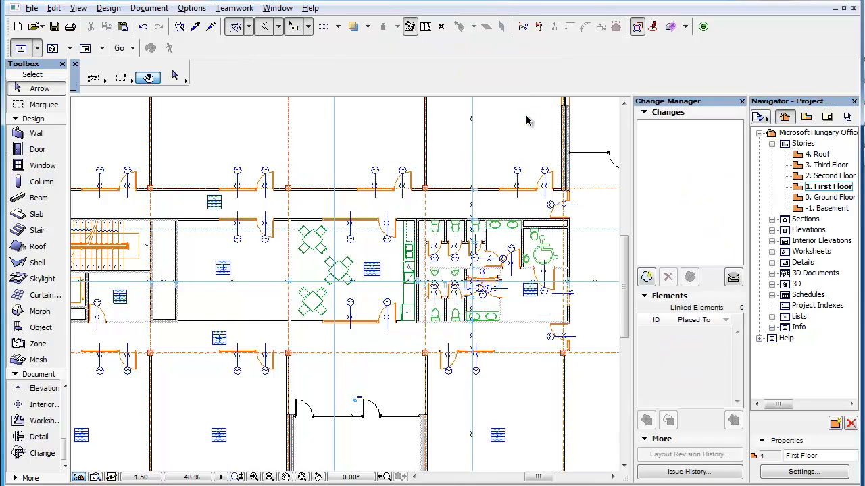
pyautogui.moveTo(710, 122)
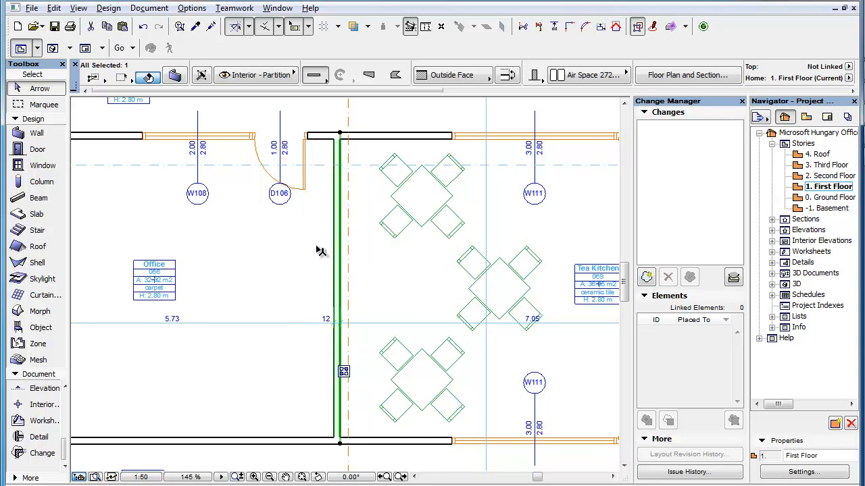
pyautogui.moveTo(300, 269)
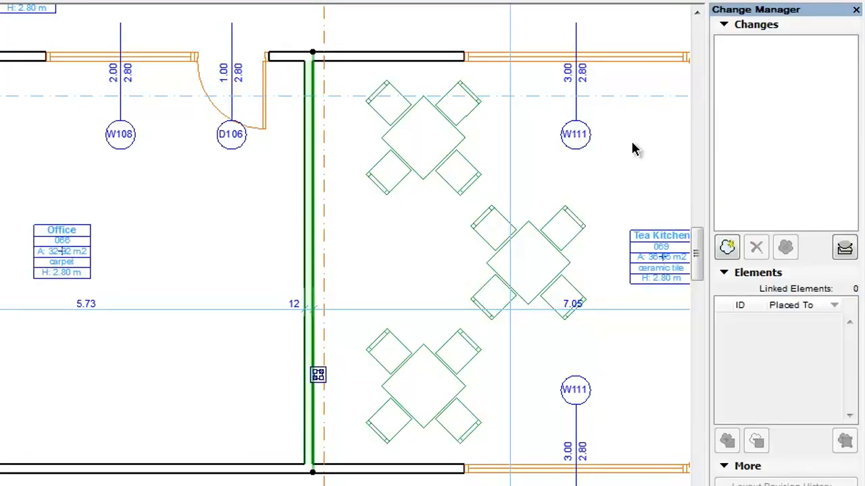
pyautogui.moveTo(727, 246)
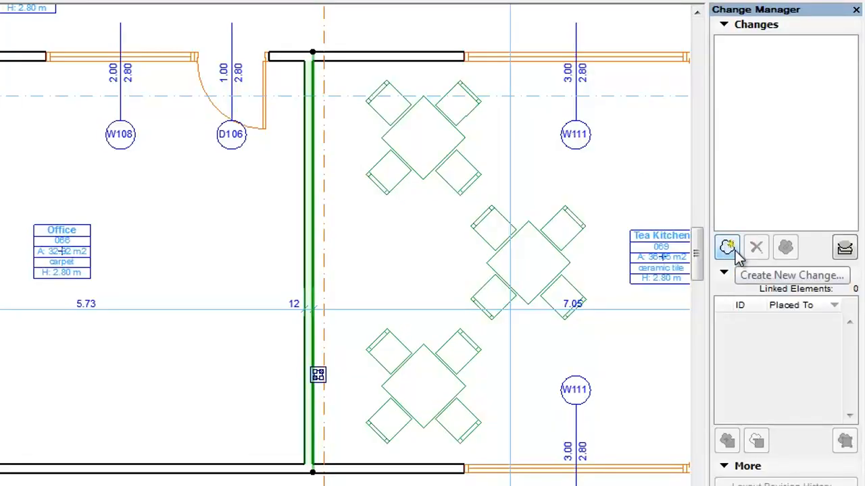
# Step: Create a new change Ch-01 'RW, Story 0, Tea Kitchen Wall' for the selected wall
pyautogui.click(727, 246)
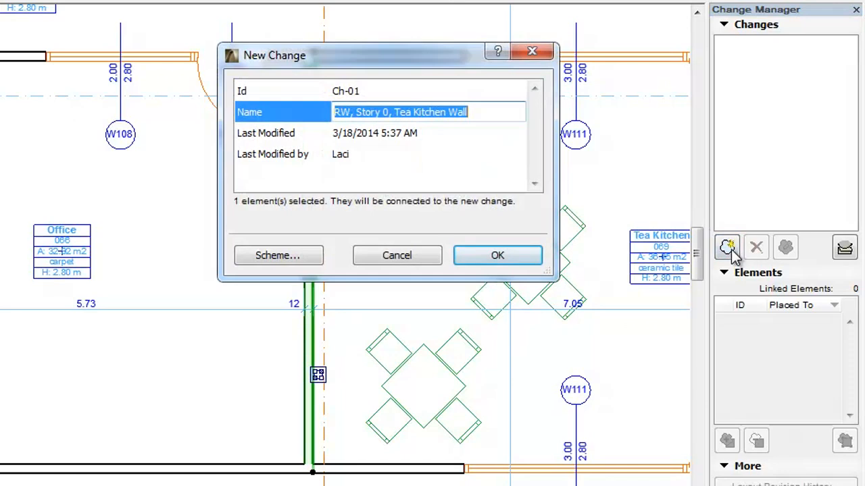
pyautogui.click(486, 112)
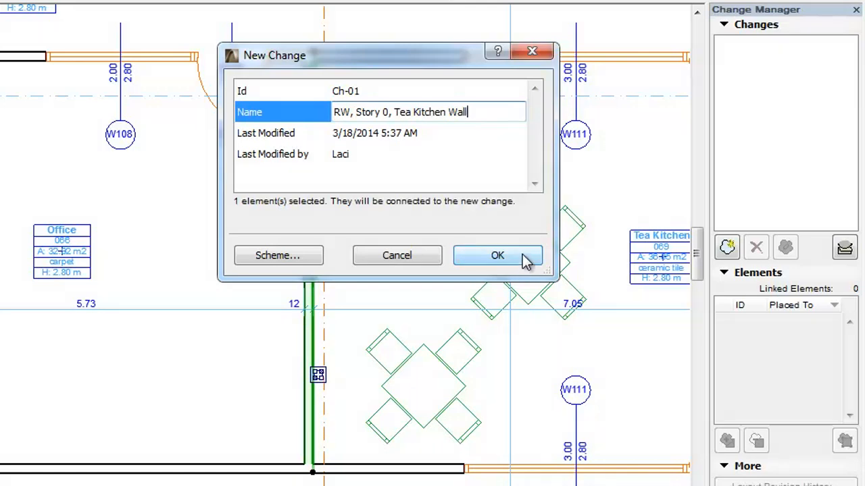
pyautogui.click(497, 256)
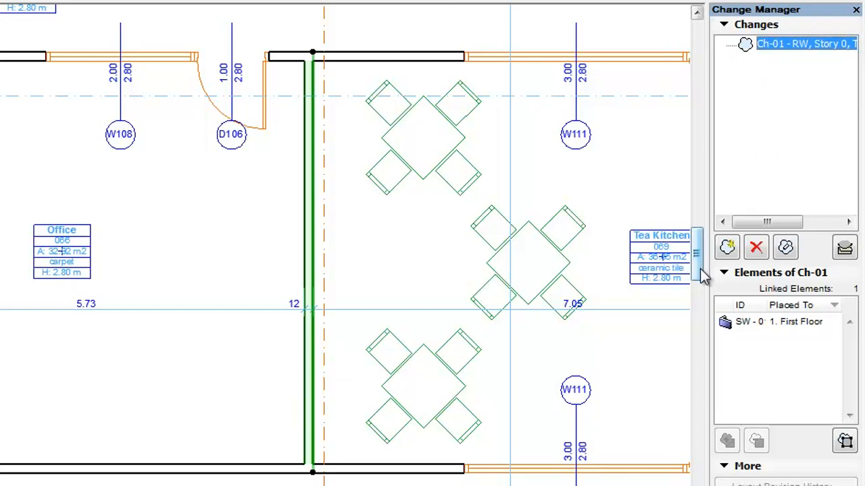
# Step: Select Ch-01's linked element, wall SW - 0 on the First Floor
pyautogui.click(777, 322)
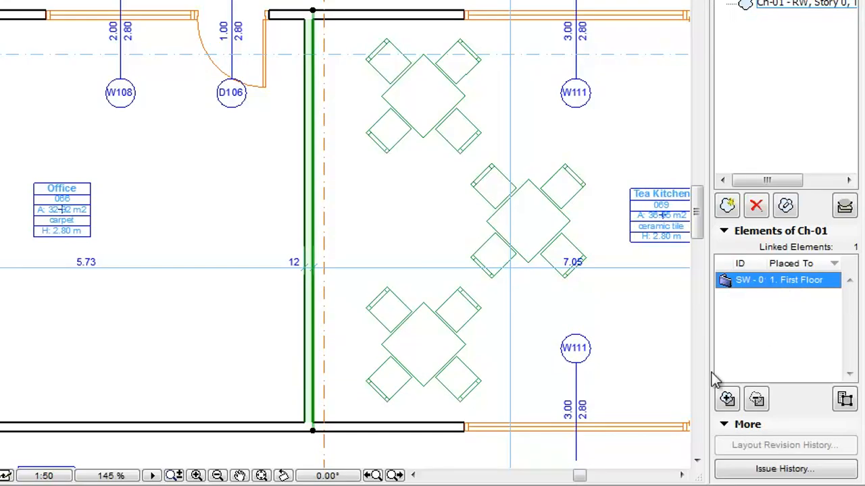
pyautogui.moveTo(692, 435)
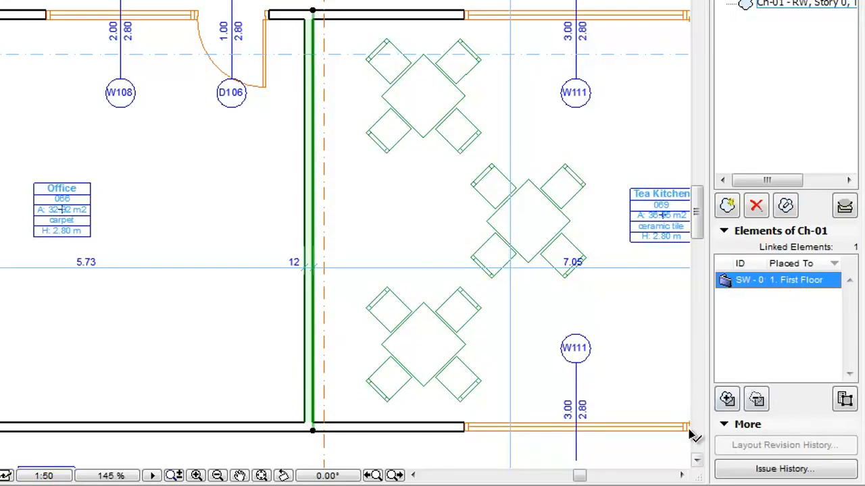
pyautogui.moveTo(578, 178)
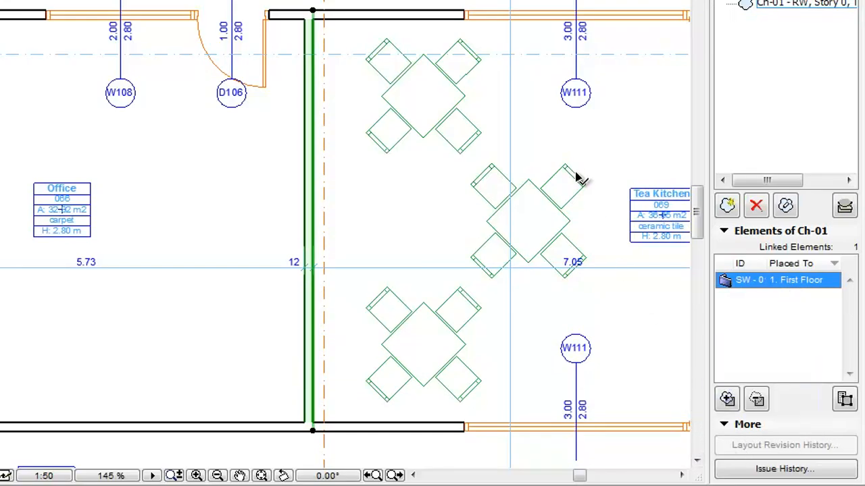
pyautogui.moveTo(843, 458)
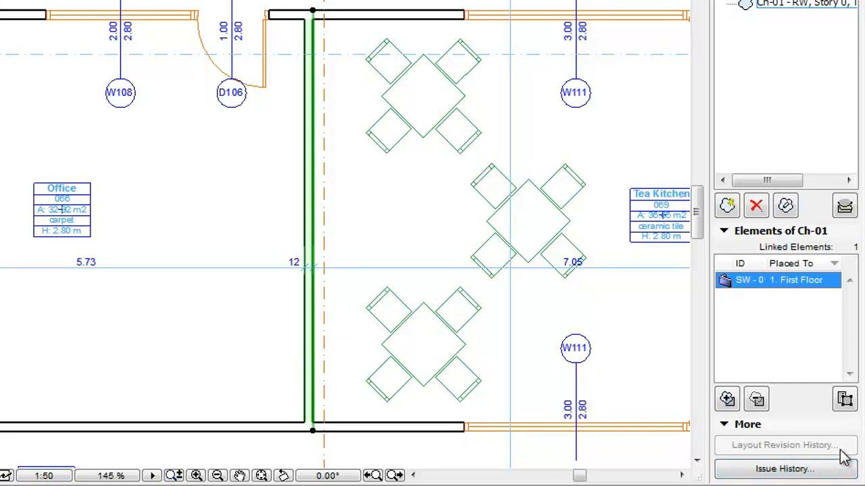